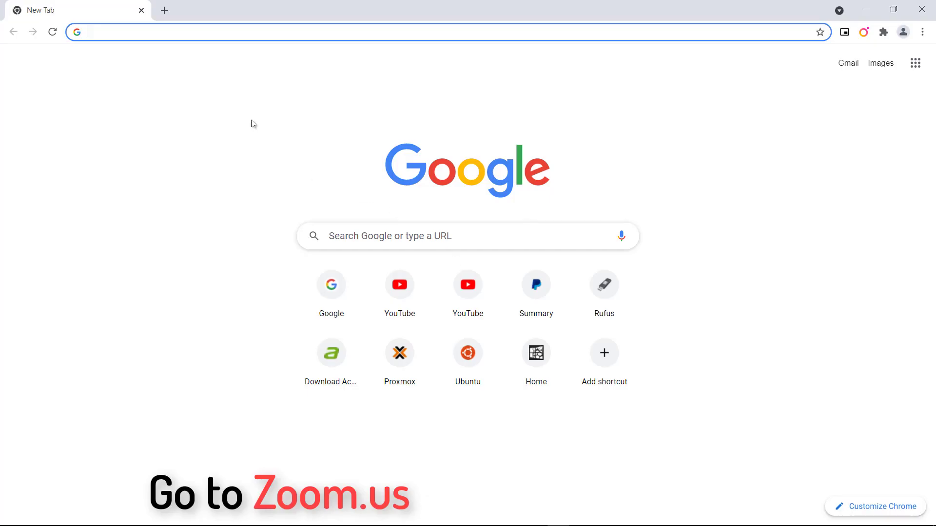
Download the Zoom Client for Meetings installer from zoom.us via the footer's Meetings Client link.
text(zoom.us)
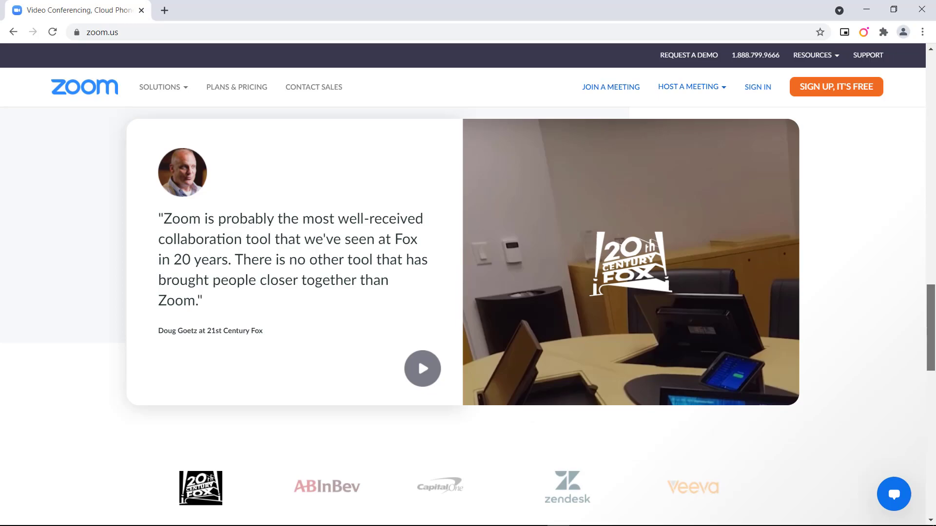
scroll(down, 3)
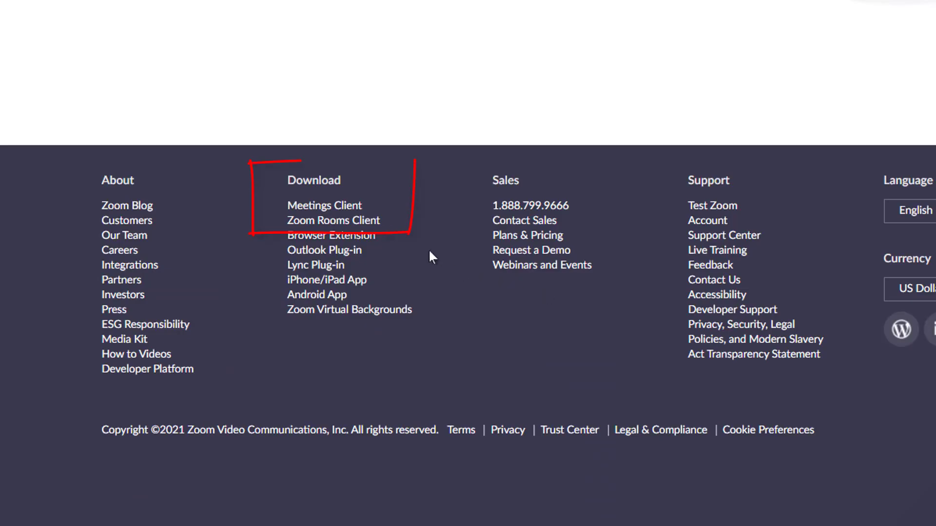
click(323, 205)
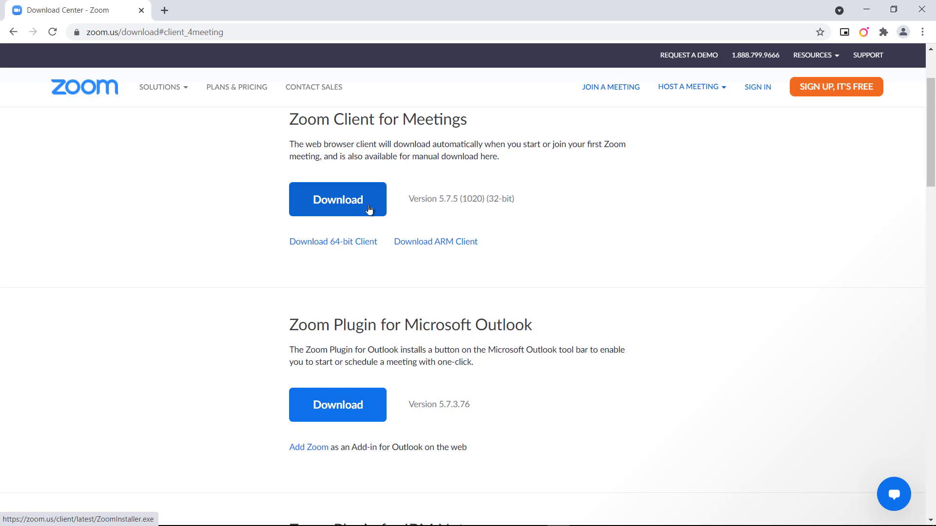
click(337, 199)
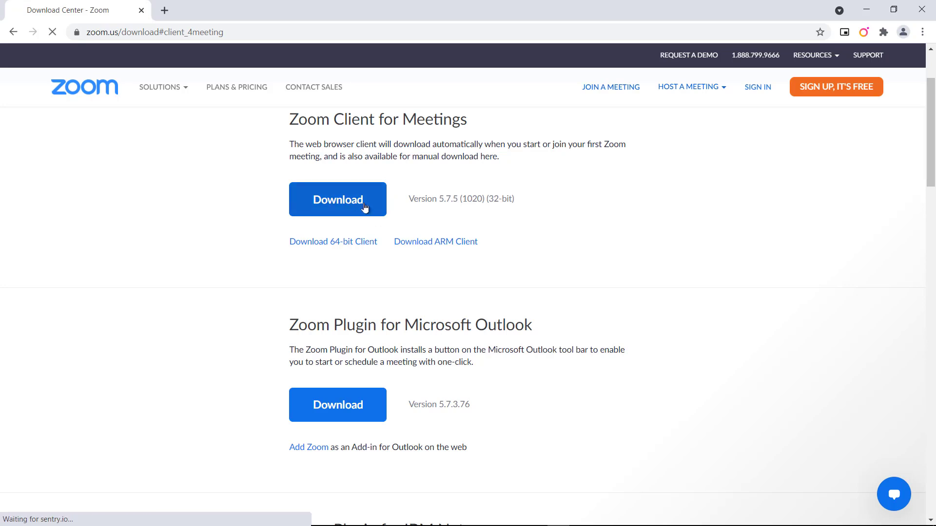
click(337, 199)
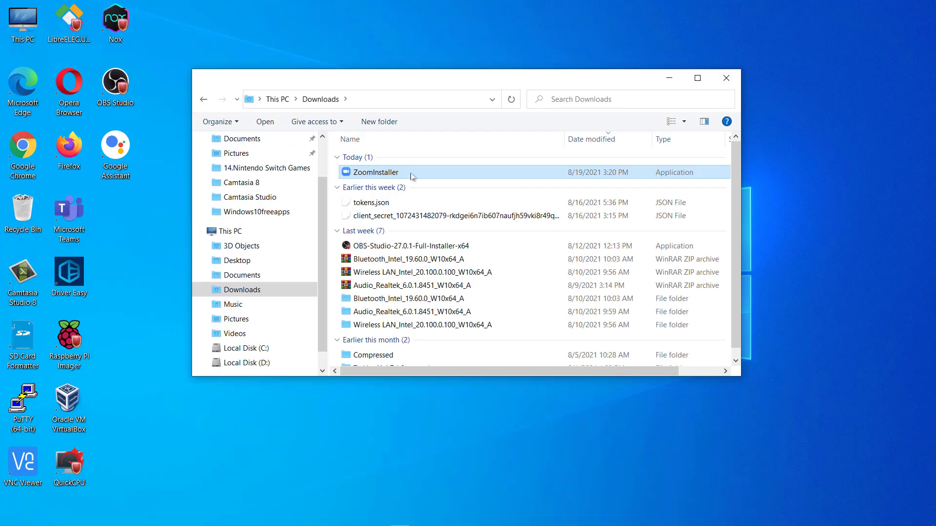
Run ZoomInstaller from the Downloads folder to install and launch Zoom Cloud Meetings.
double_click(373, 172)
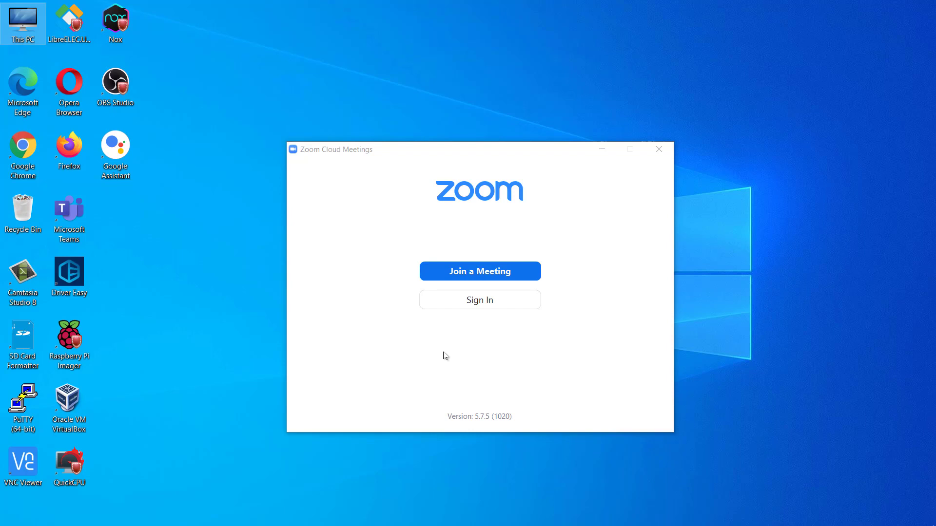
mouse_move(523, 273)
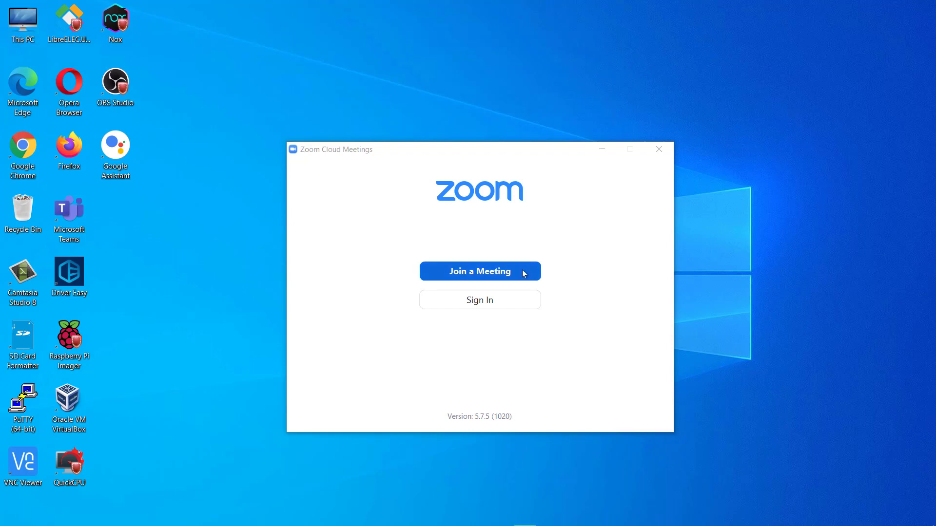
click(478, 271)
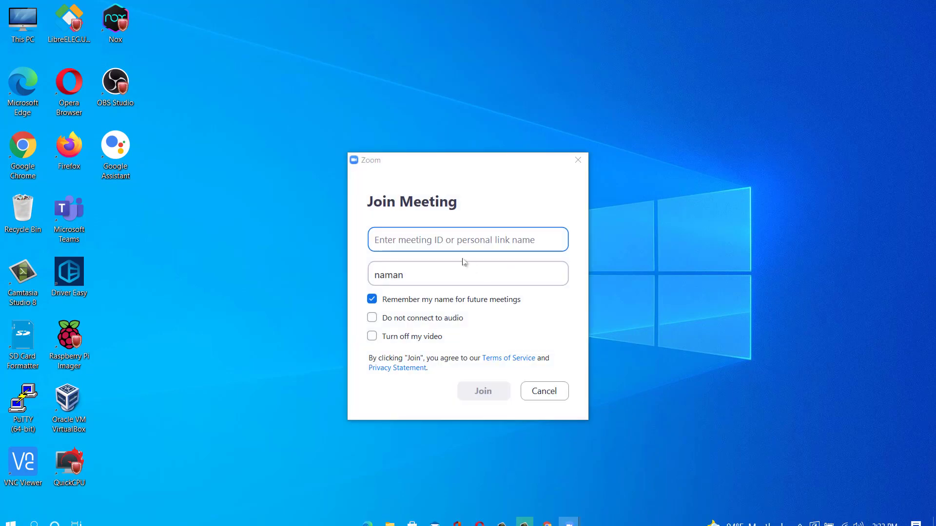
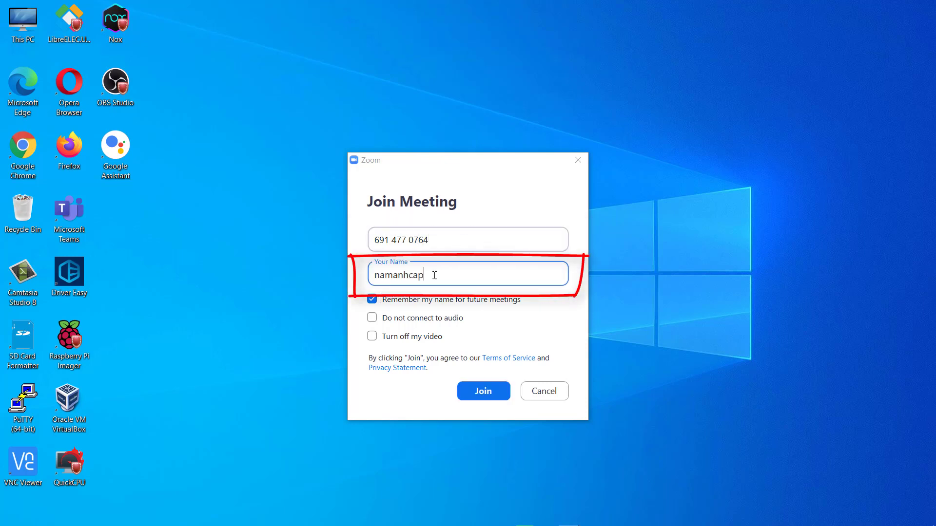
click(543, 391)
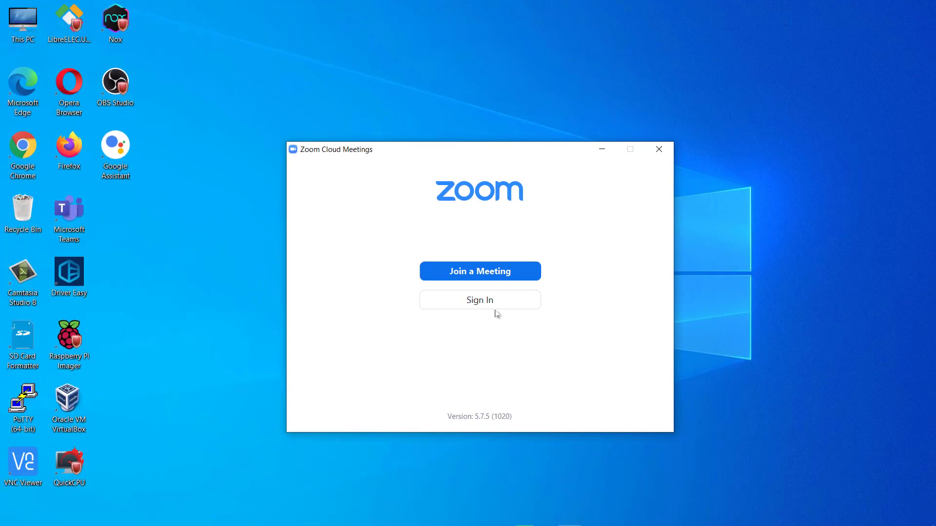
mouse_move(504, 305)
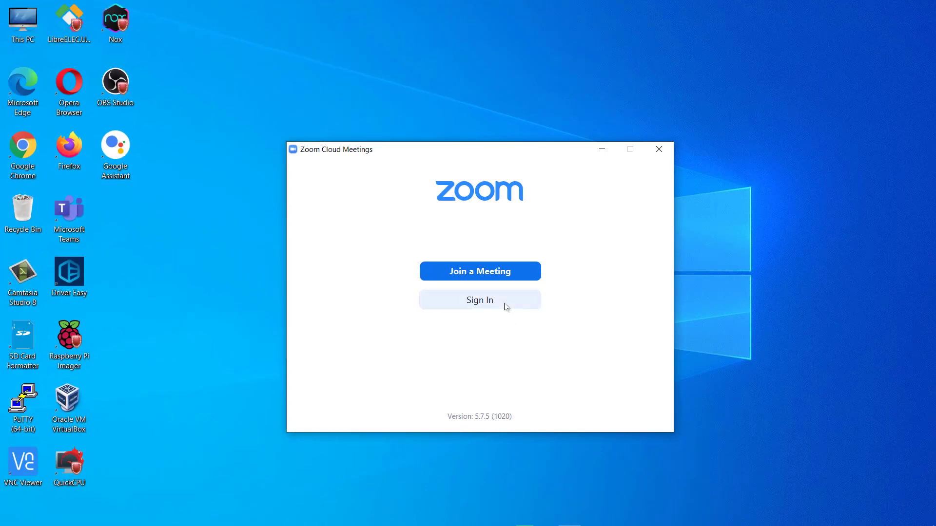
click(480, 299)
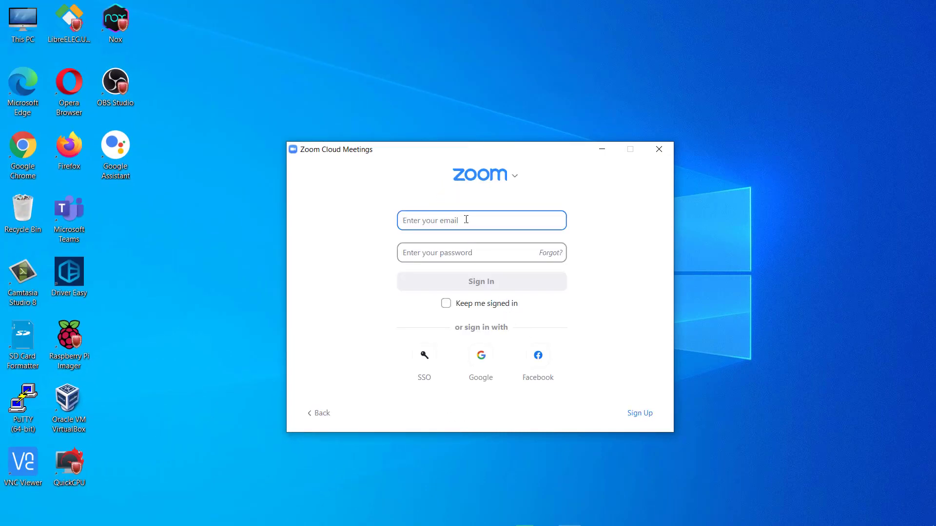
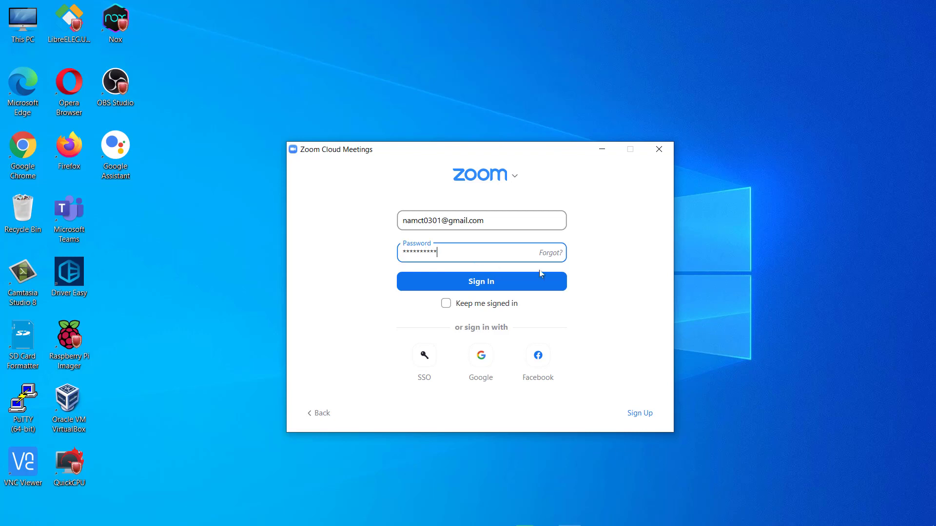
Enter the password, choose Keep me signed in, and sign in to the account.
click(445, 303)
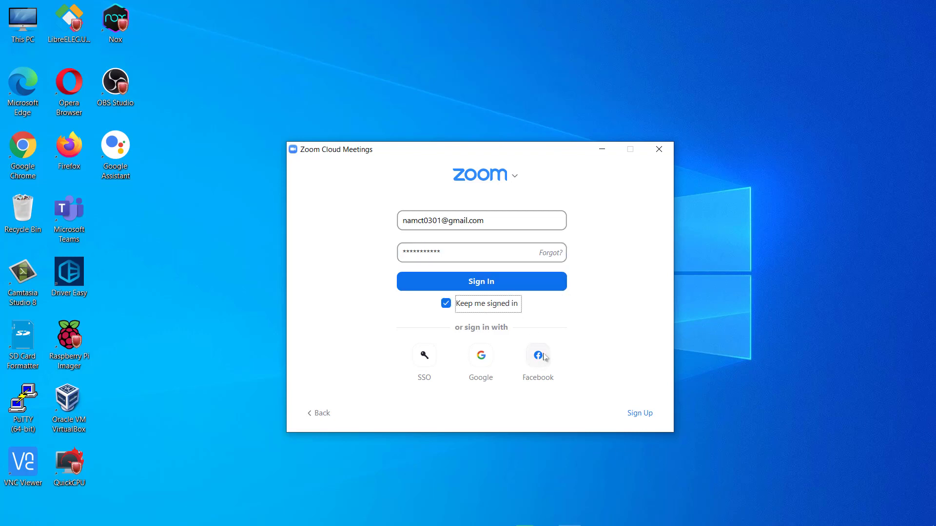
click(480, 281)
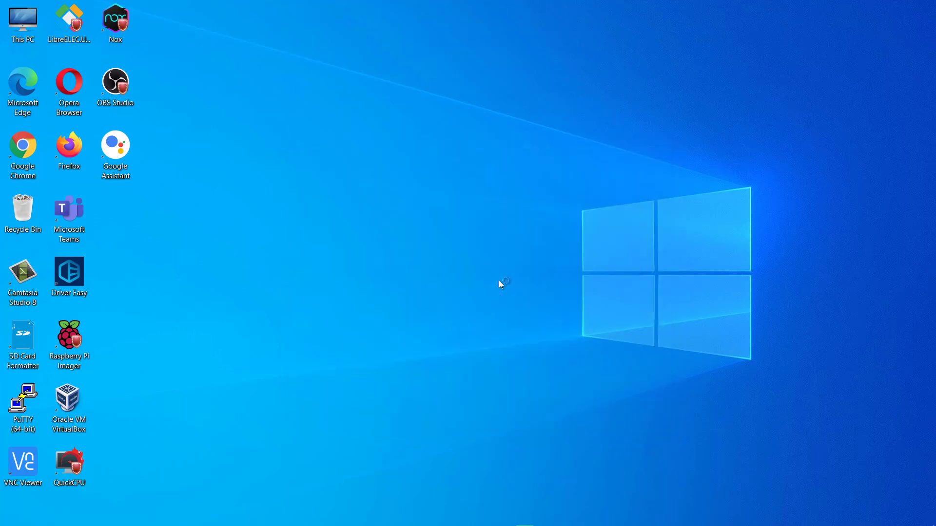
Bring up the signed-in Zoom Home screen showing no upcoming meetings today.
double_click(115, 212)
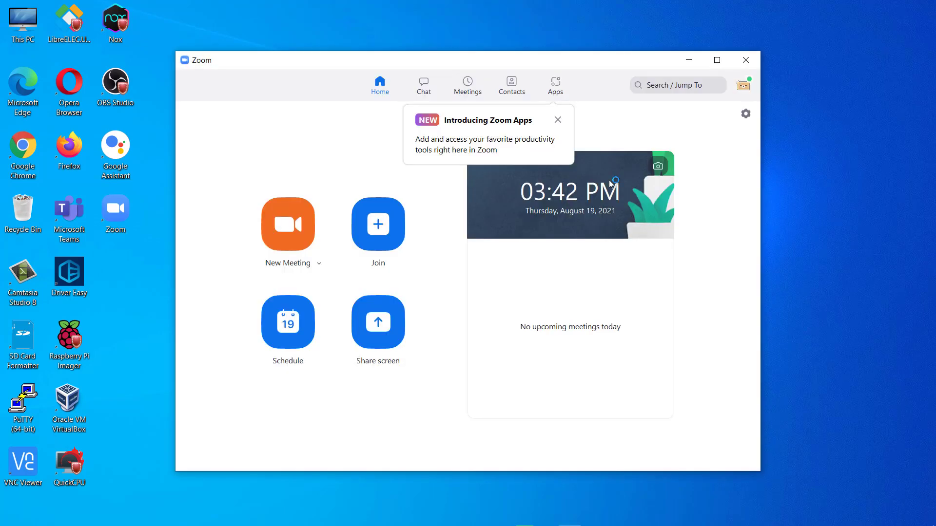
mouse_move(610, 183)
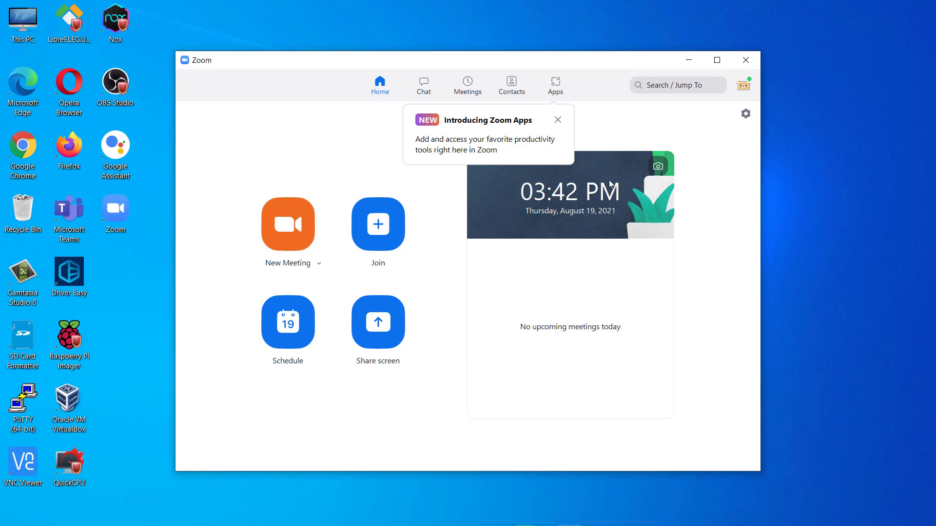